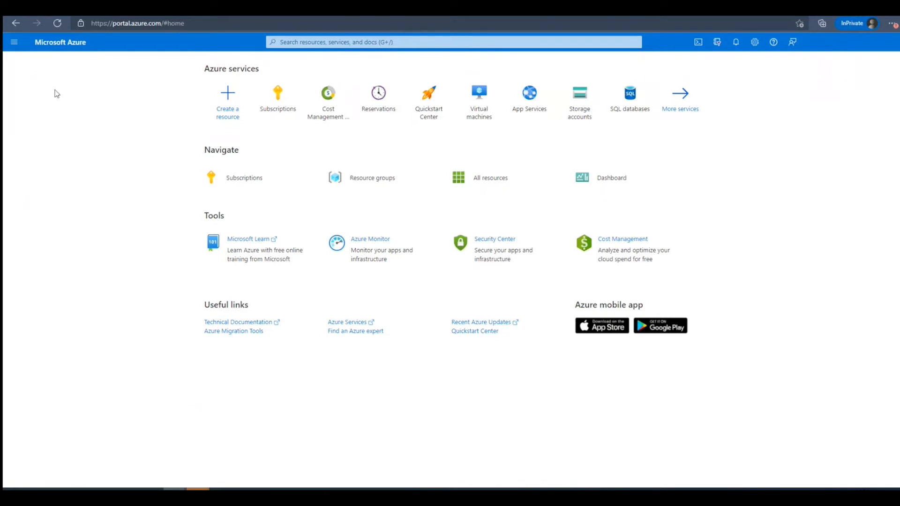
mouse_move(142, 168)
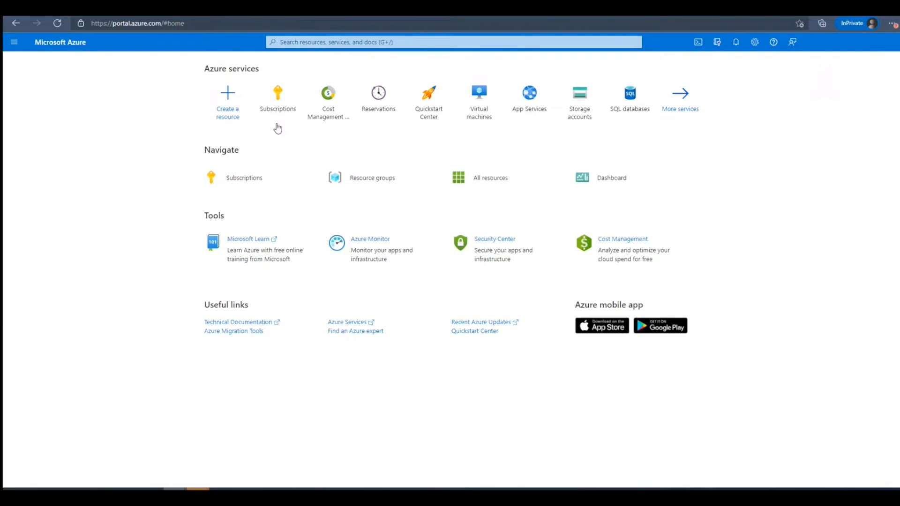
mouse_move(328, 97)
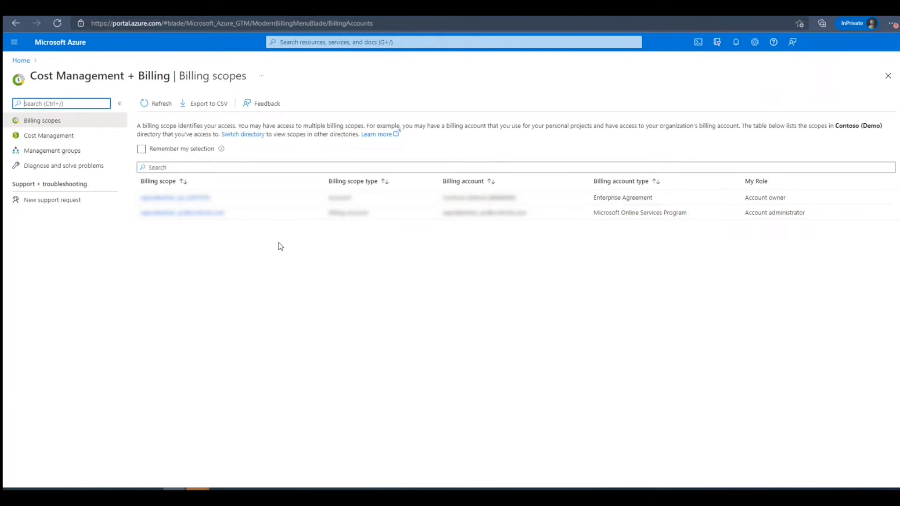
Step: Show the Azure subscriptions under the Enterprise Agreement billing account's Products + Services
click(175, 197)
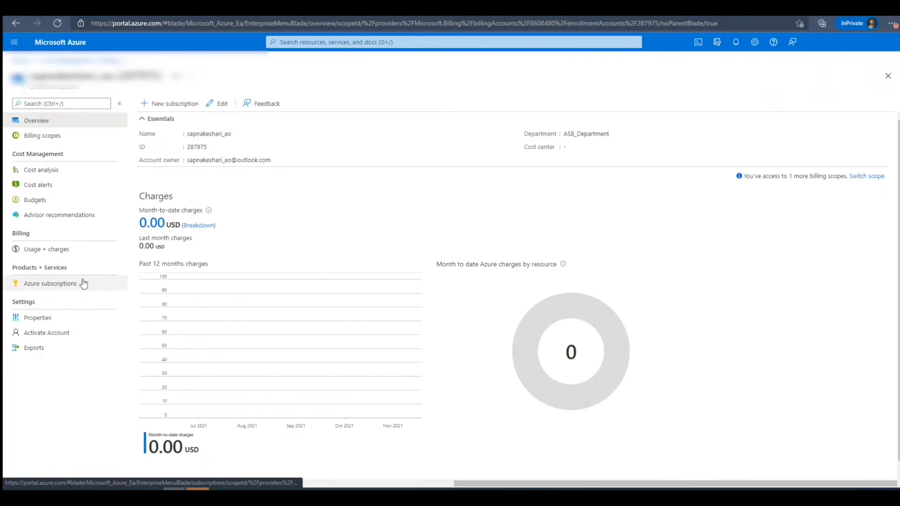
mouse_move(75, 287)
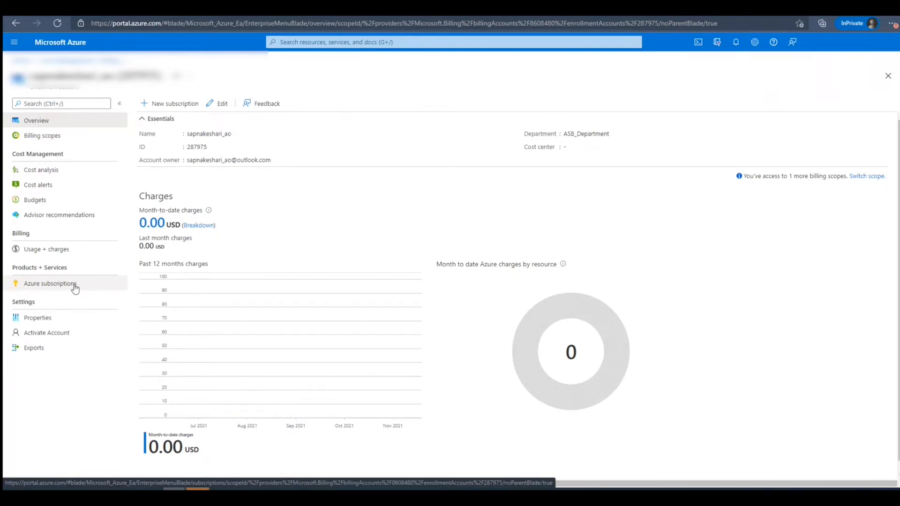
click(49, 283)
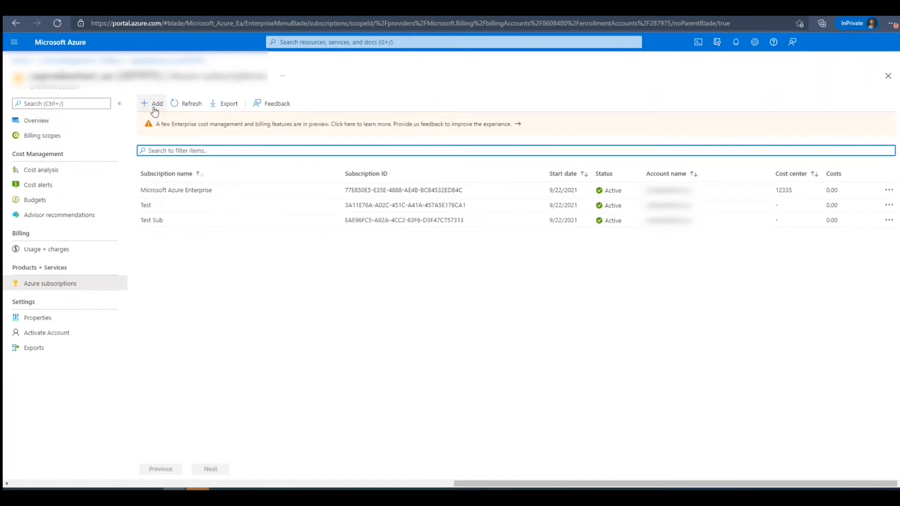
Step: Add a new Enterprise subscription with Subscription Name 'Test 123' and create it
click(153, 103)
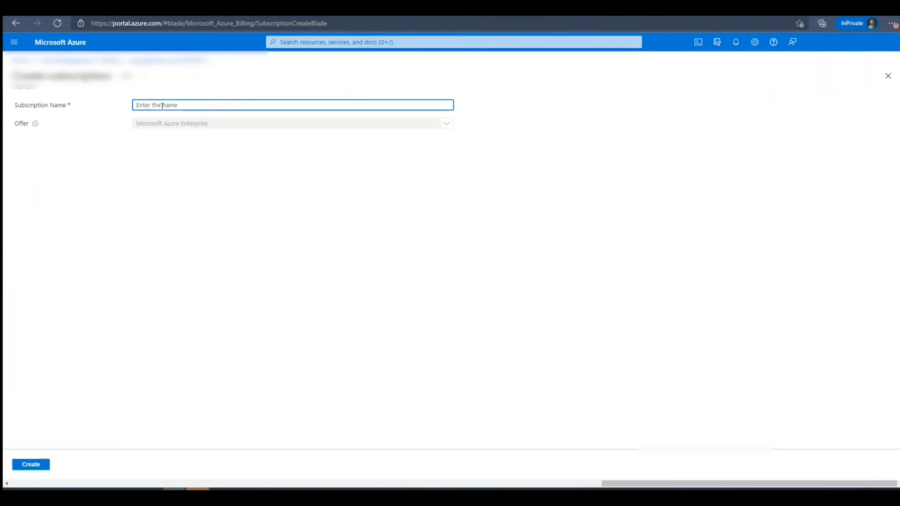
text(Test 123)
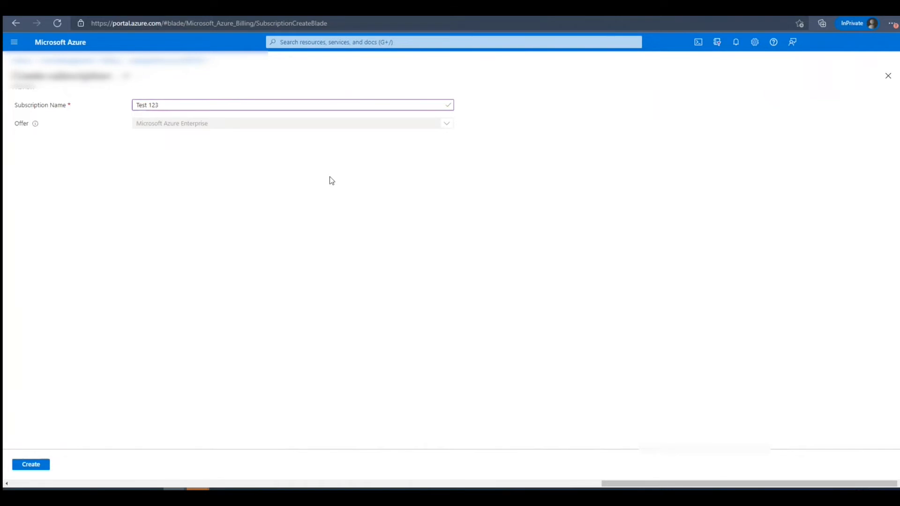
click(30, 464)
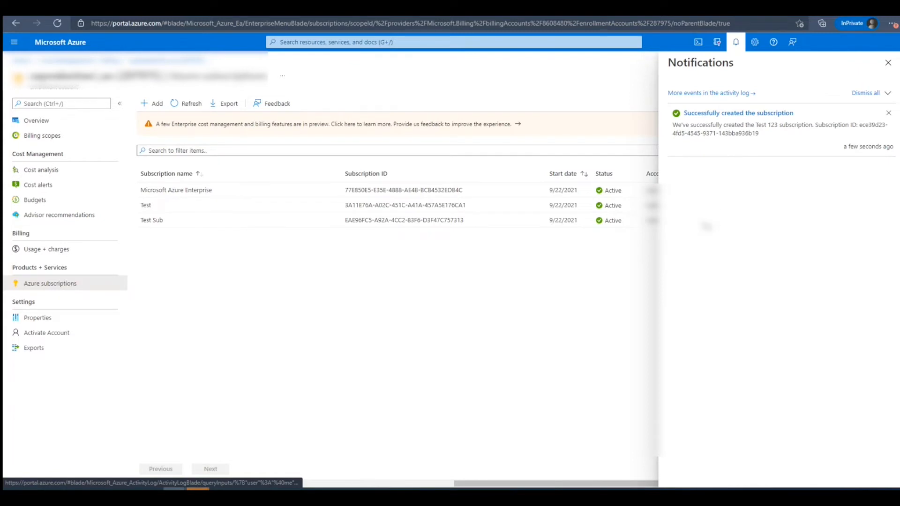
mouse_move(728, 191)
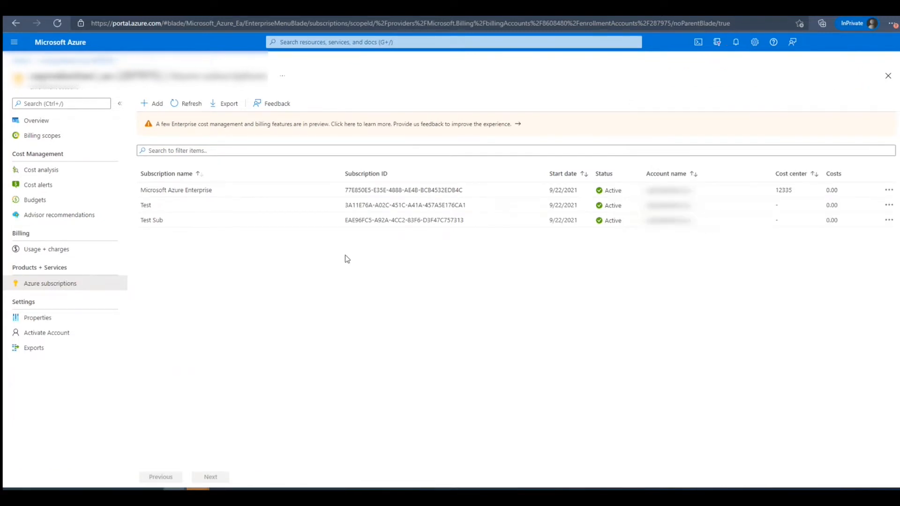
mouse_move(190, 337)
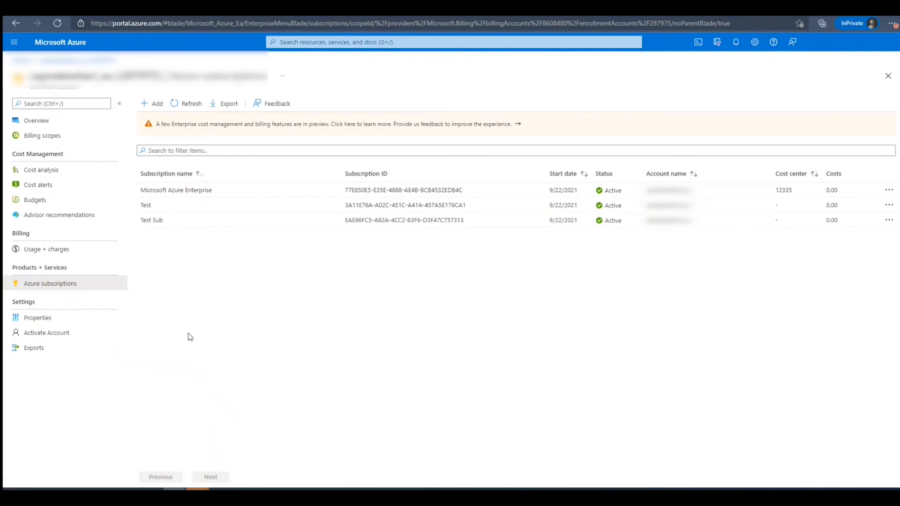
mouse_move(154, 289)
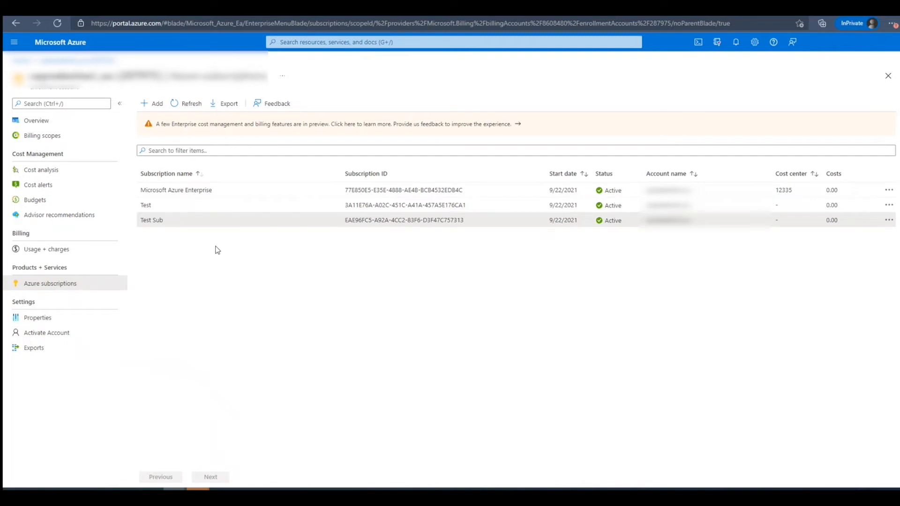
Step: From the Test row's actions, update its cost center to 12345 and apply
click(191, 103)
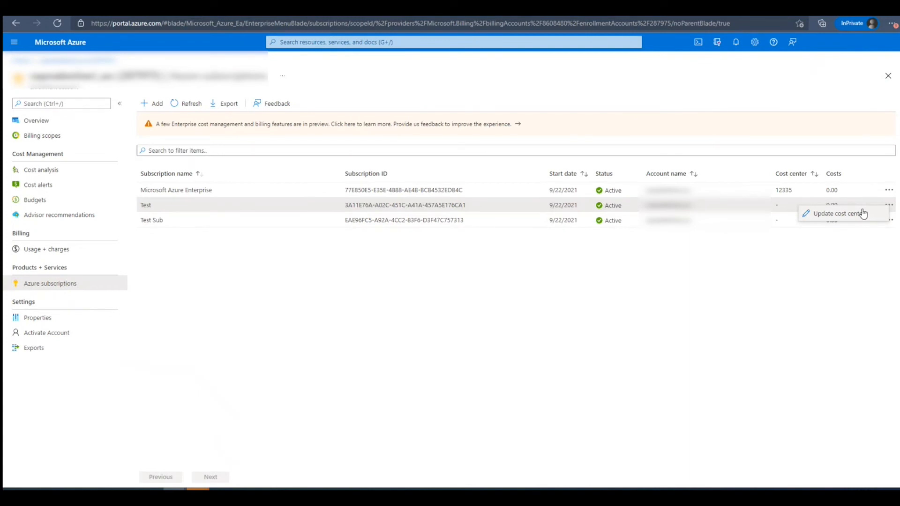
click(842, 212)
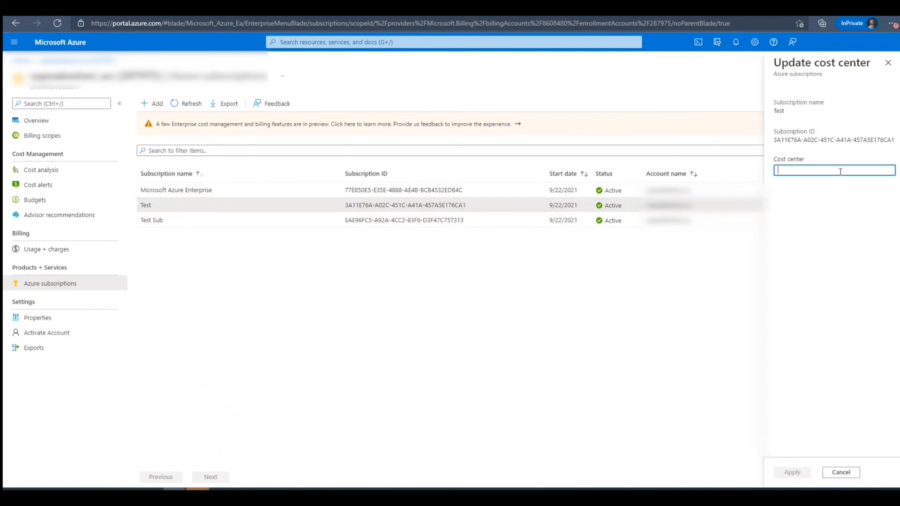
text(12345)
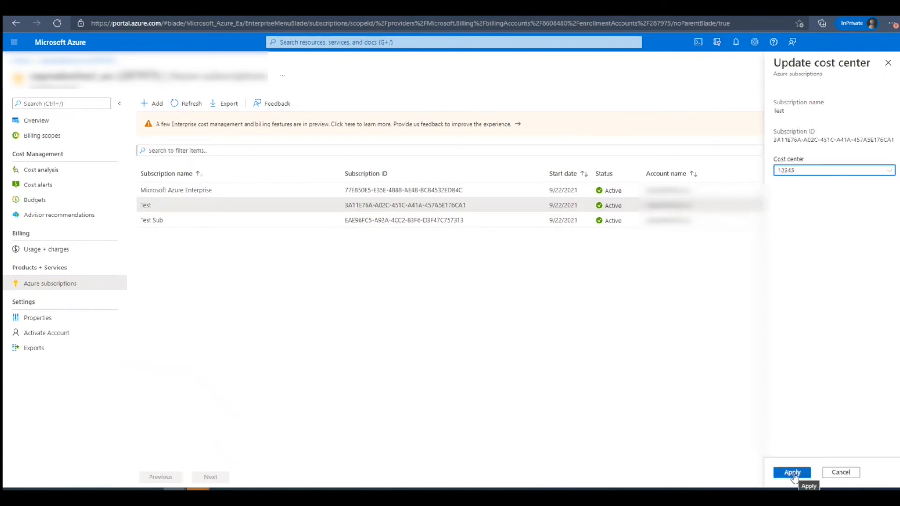
click(792, 473)
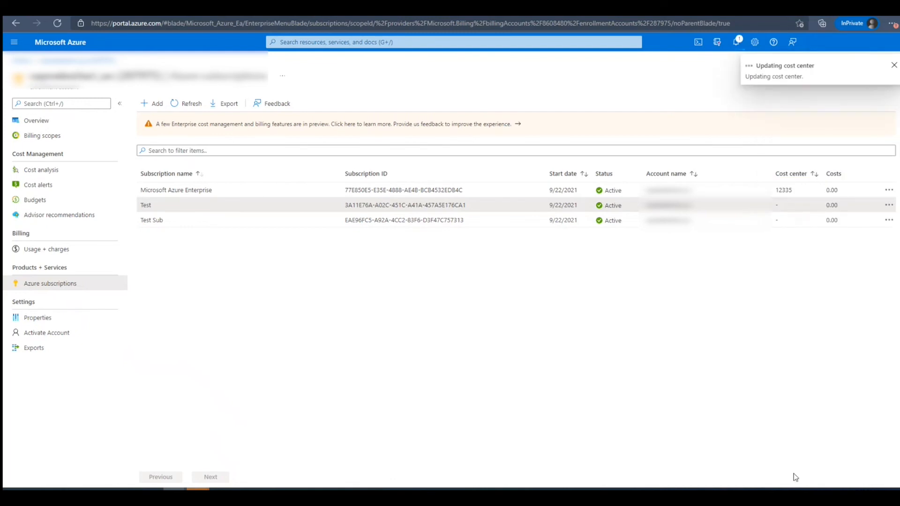